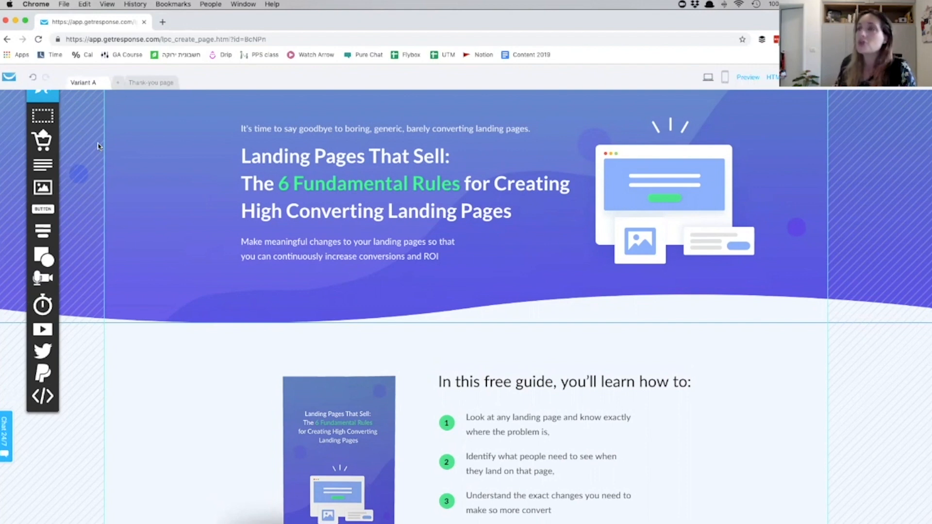
{"action": "mouse_move", "coordinate": [610, 295]}
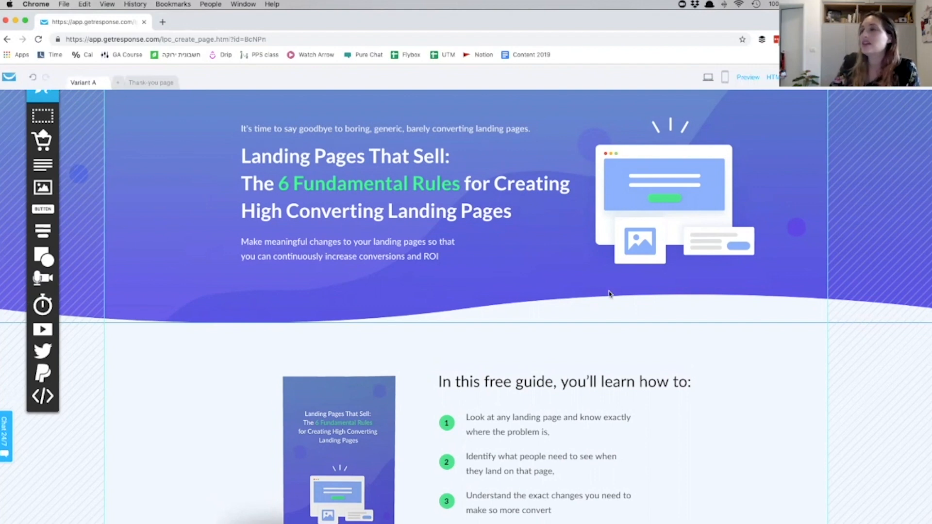
{"action": "mouse_move", "coordinate": [192, 292]}
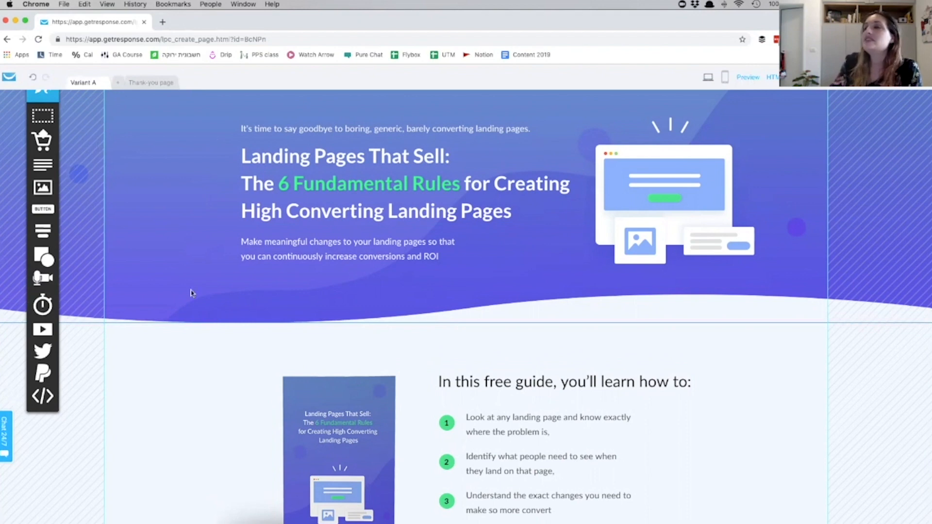
{"action": "mouse_move", "coordinate": [396, 292]}
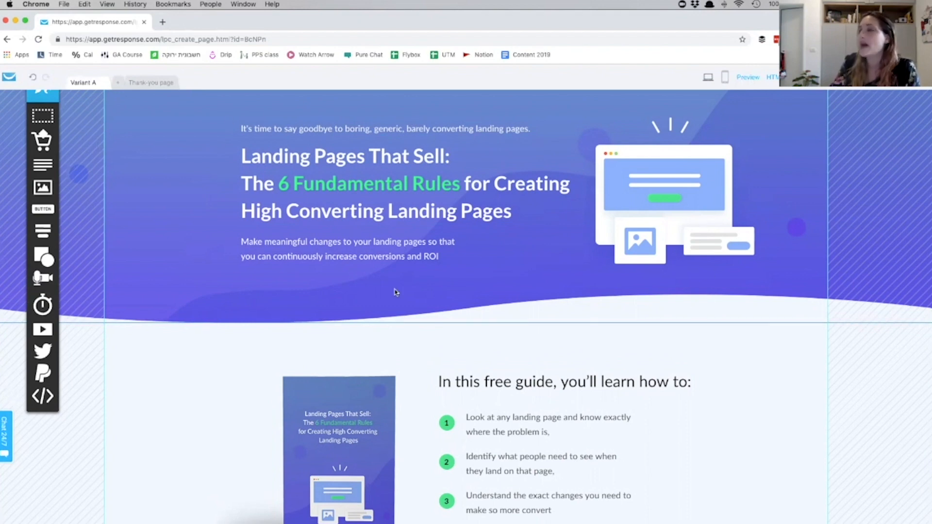
{"action": "mouse_move", "coordinate": [182, 162]}
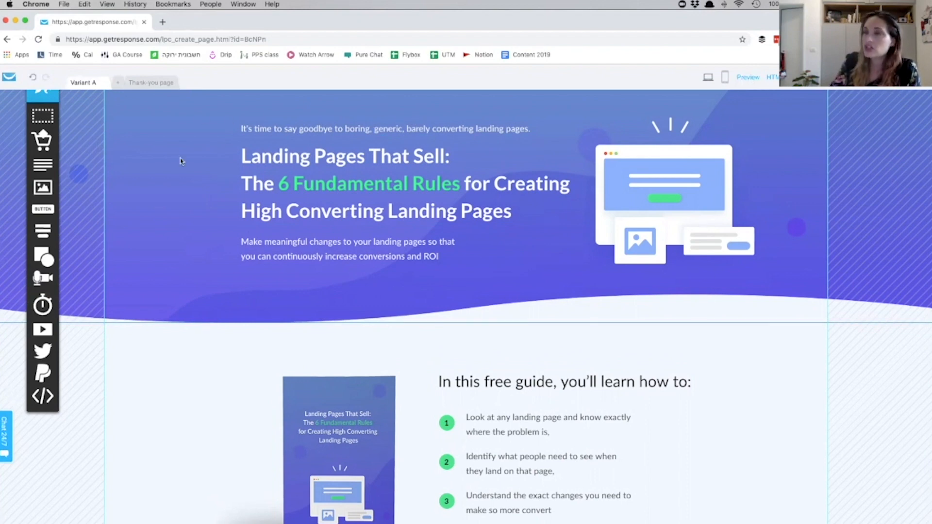
{"action": "mouse_move", "coordinate": [203, 118]}
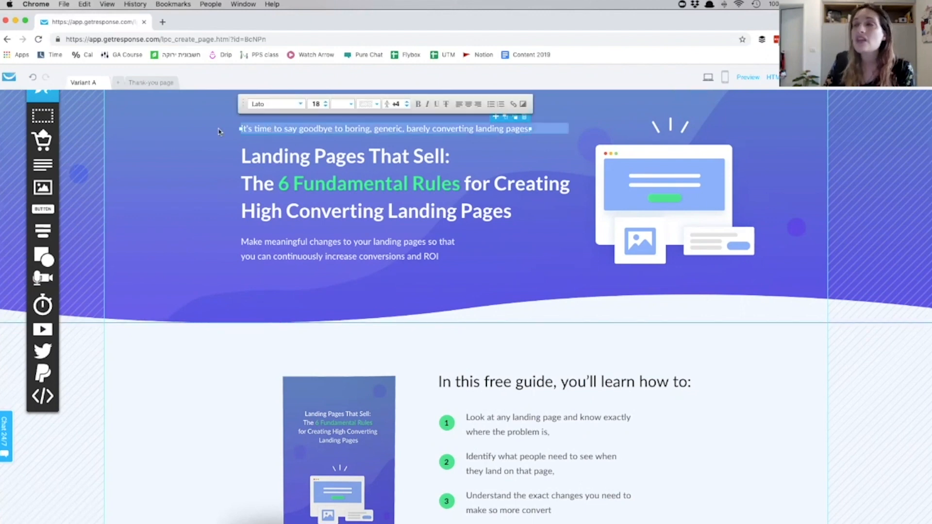
{"action": "left_click", "coordinate": [219, 131]}
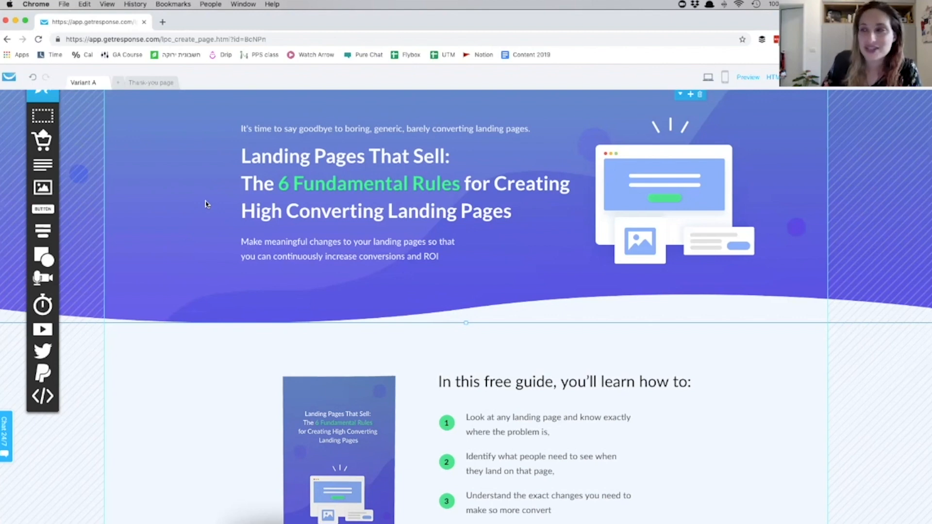
{"action": "mouse_move", "coordinate": [339, 323]}
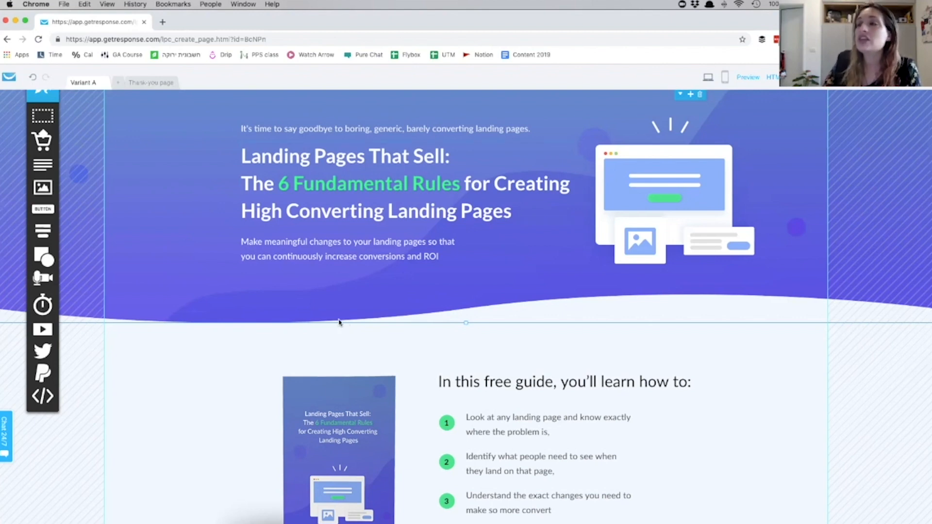
{"action": "left_click", "coordinate": [374, 184]}
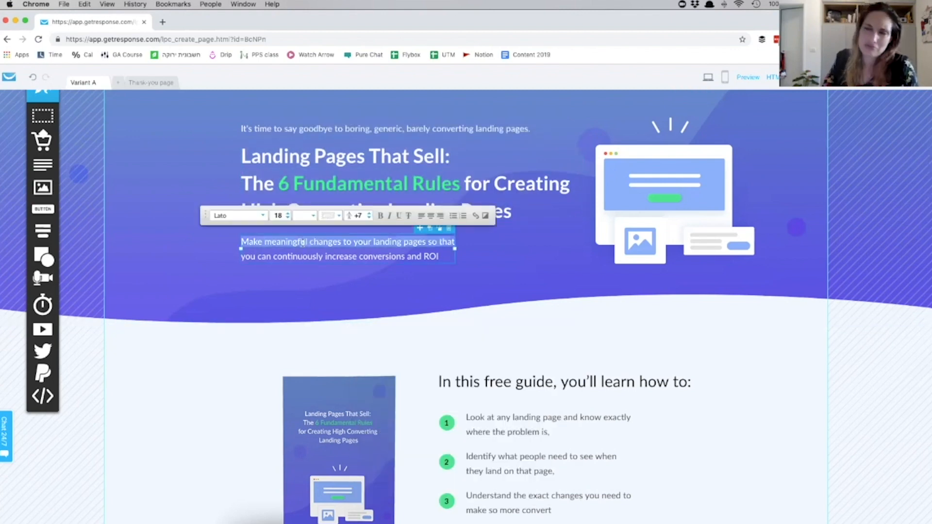
{"action": "left_click", "coordinate": [290, 284]}
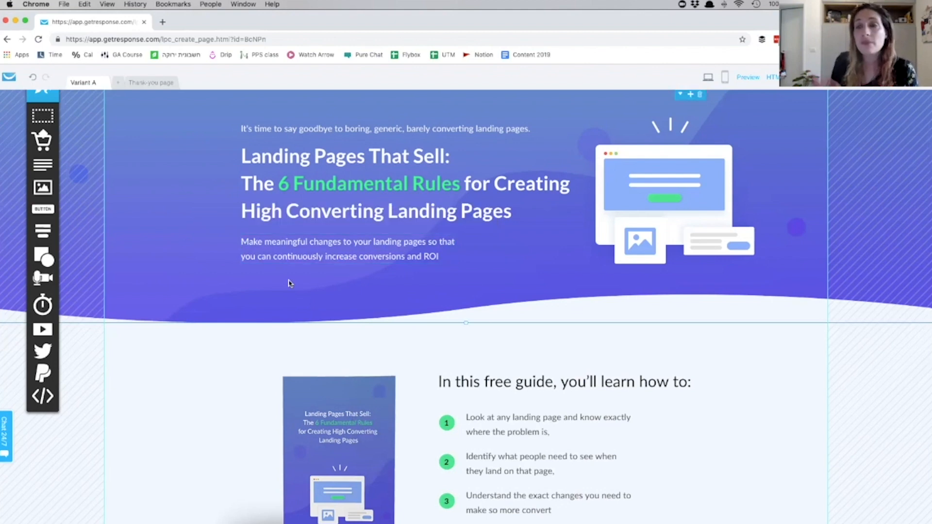
{"action": "mouse_move", "coordinate": [315, 232]}
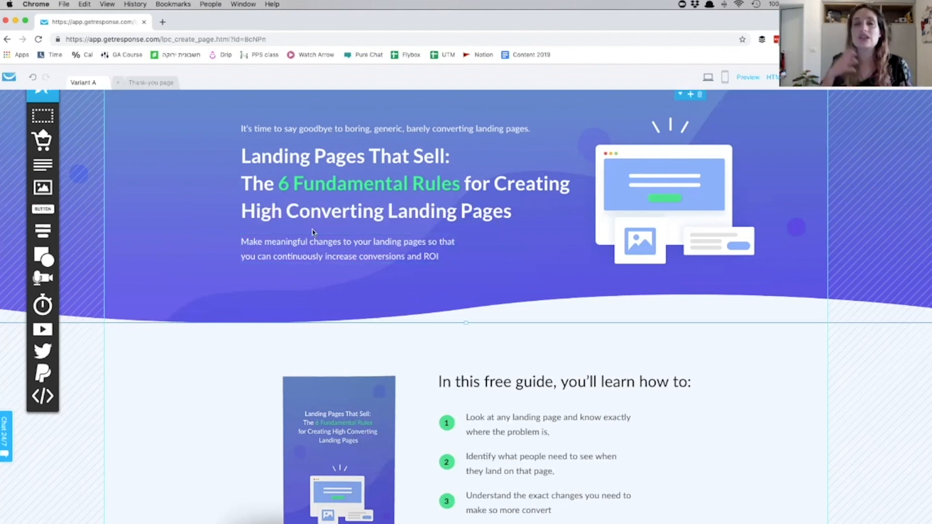
{"action": "mouse_move", "coordinate": [327, 231]}
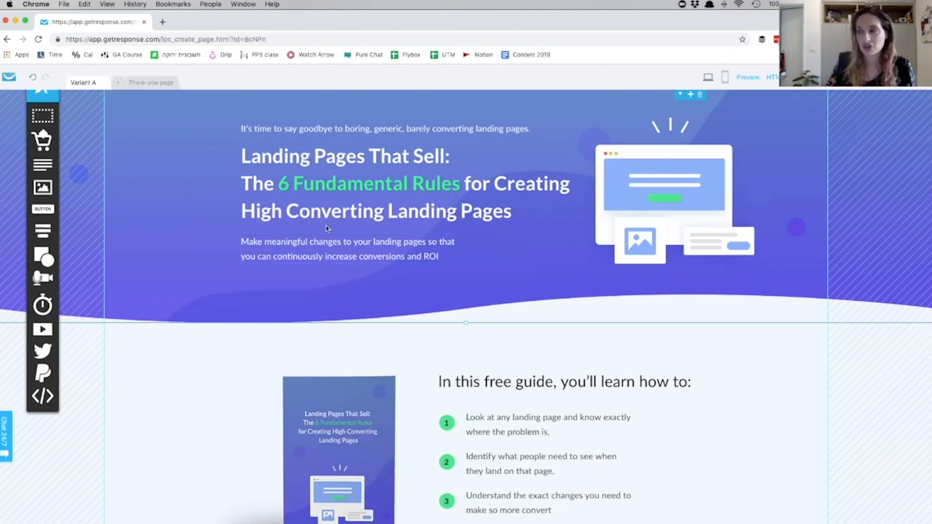
{"action": "scroll", "scroll_direction": "down", "scroll_amount": 3}
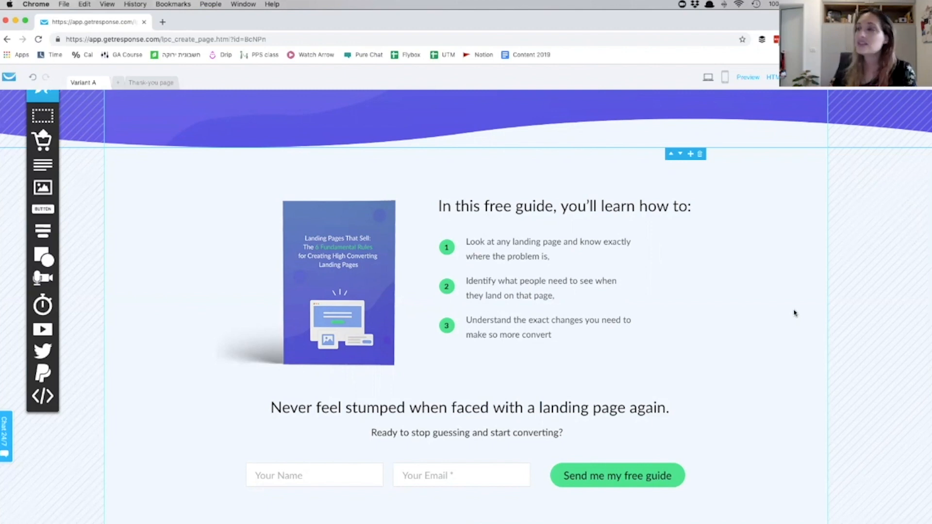
{"action": "mouse_move", "coordinate": [521, 272]}
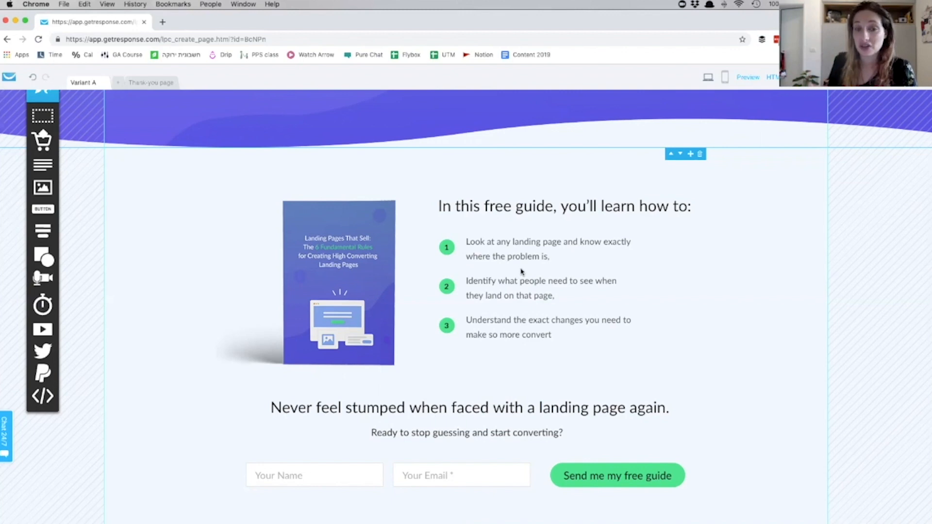
{"action": "mouse_move", "coordinate": [361, 483]}
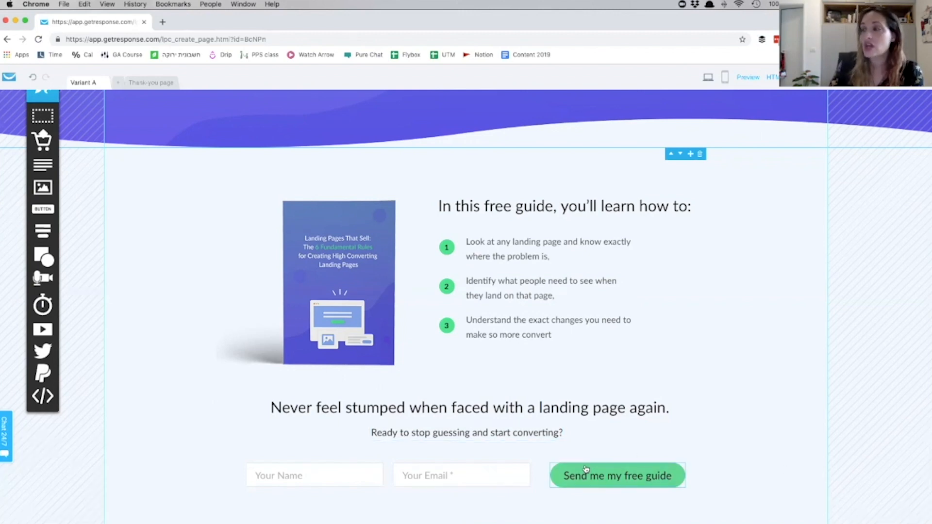
{"action": "mouse_move", "coordinate": [377, 453]}
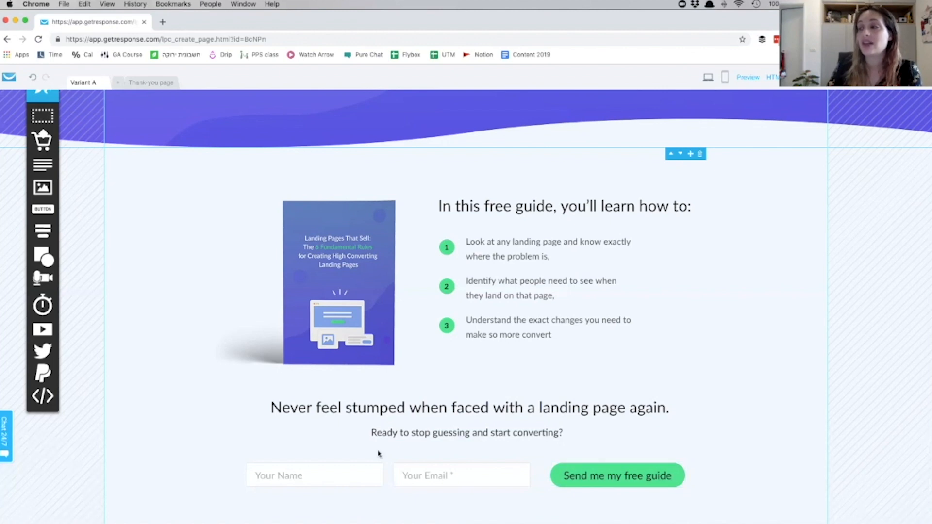
{"action": "mouse_move", "coordinate": [223, 491]}
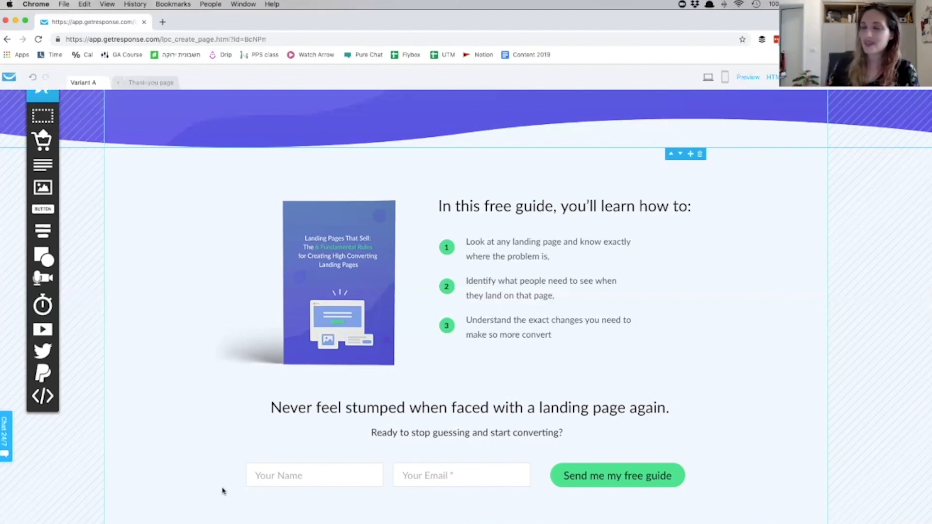
{"action": "scroll", "scroll_direction": "down", "scroll_amount": 3}
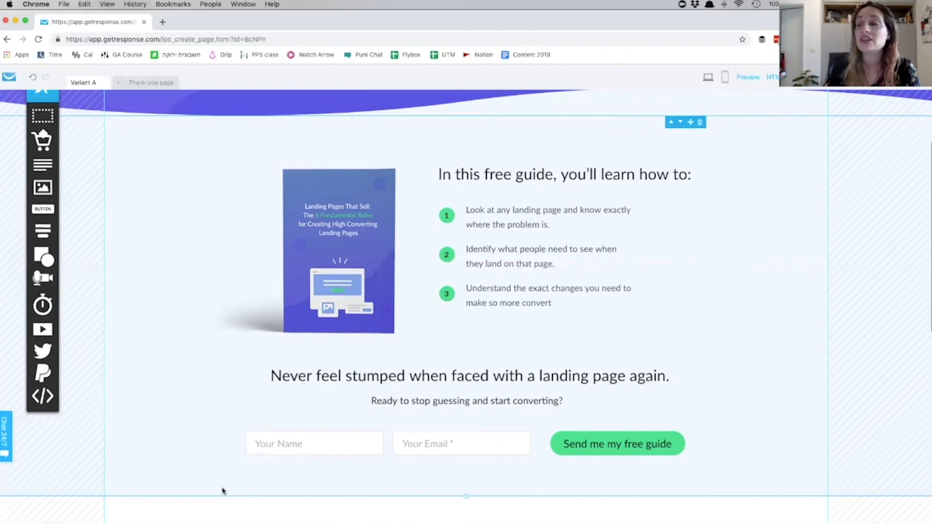
{"action": "scroll", "scroll_direction": "down", "scroll_amount": 3}
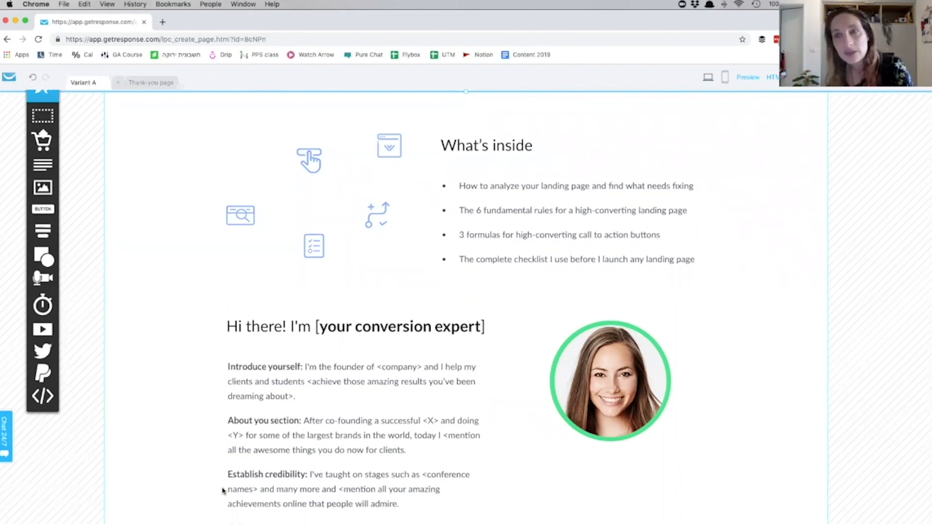
{"action": "scroll", "scroll_direction": "up", "scroll_amount": 3}
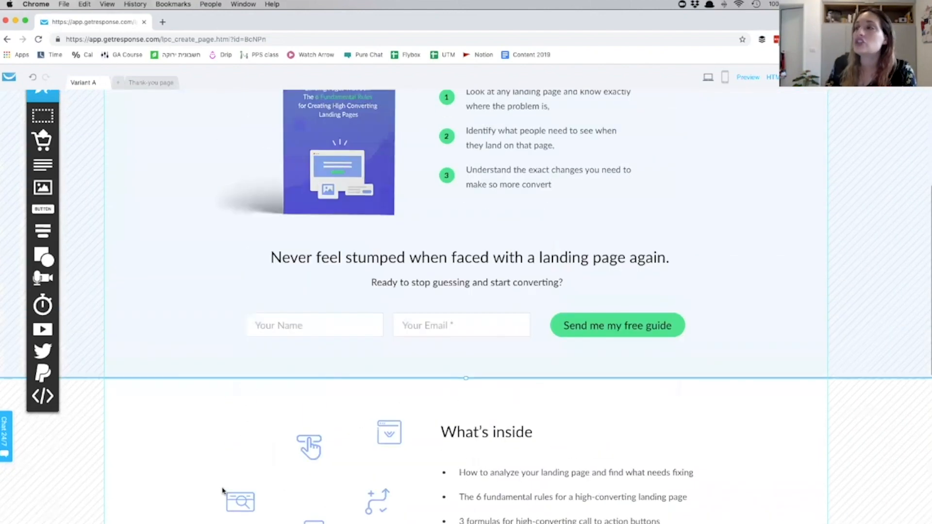
{"action": "scroll", "scroll_direction": "up", "scroll_amount": 3}
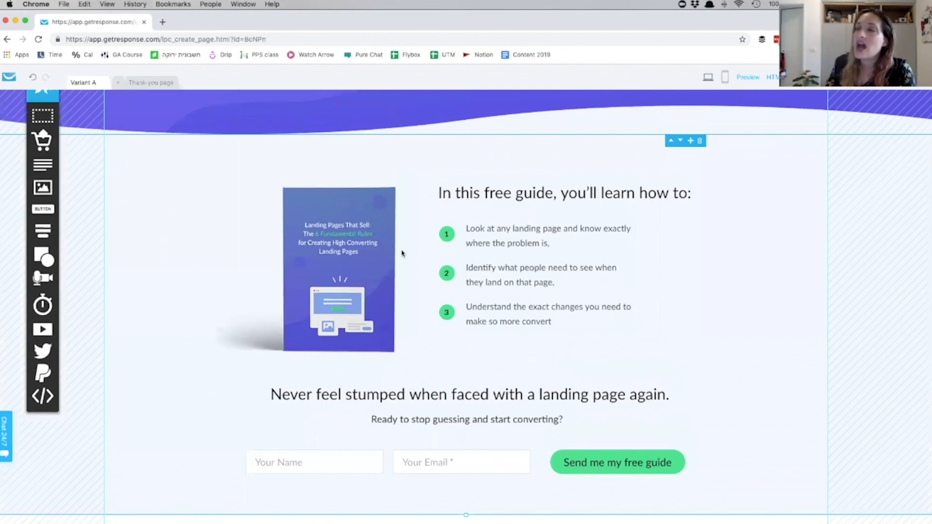
{"action": "mouse_move", "coordinate": [419, 173]}
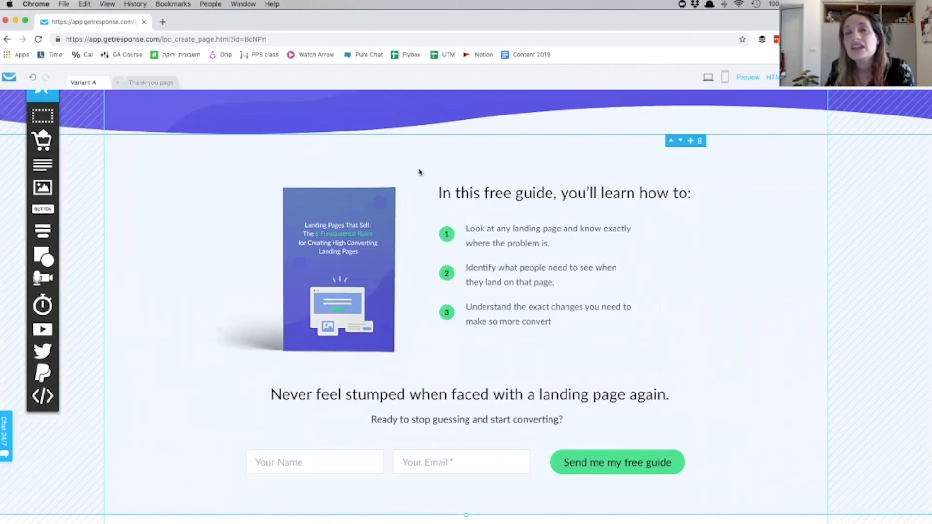
{"action": "scroll", "scroll_direction": "down", "scroll_amount": 3}
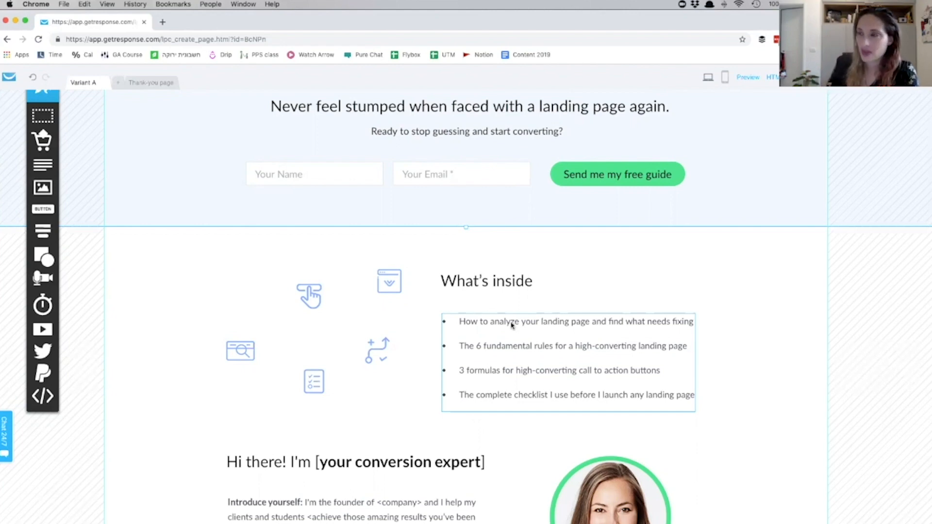
{"action": "scroll", "scroll_direction": "down", "scroll_amount": 3}
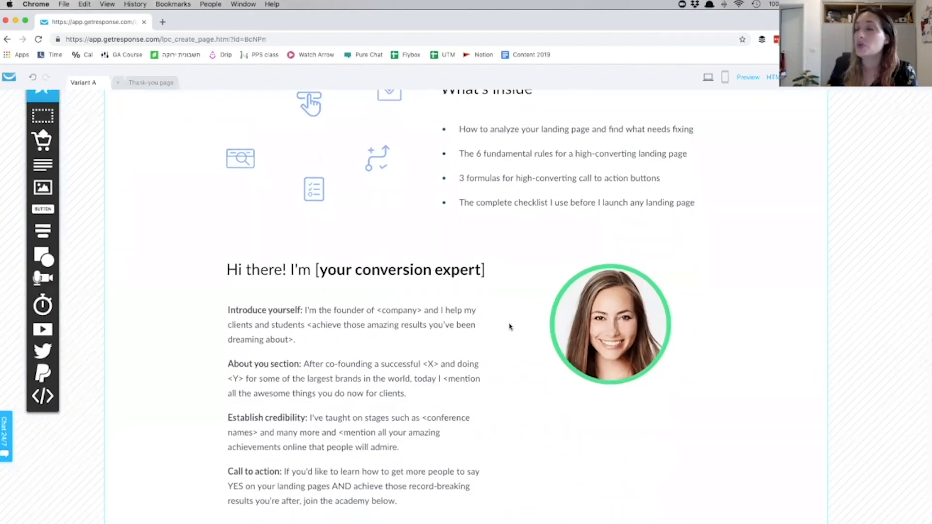
{"action": "mouse_move", "coordinate": [164, 343]}
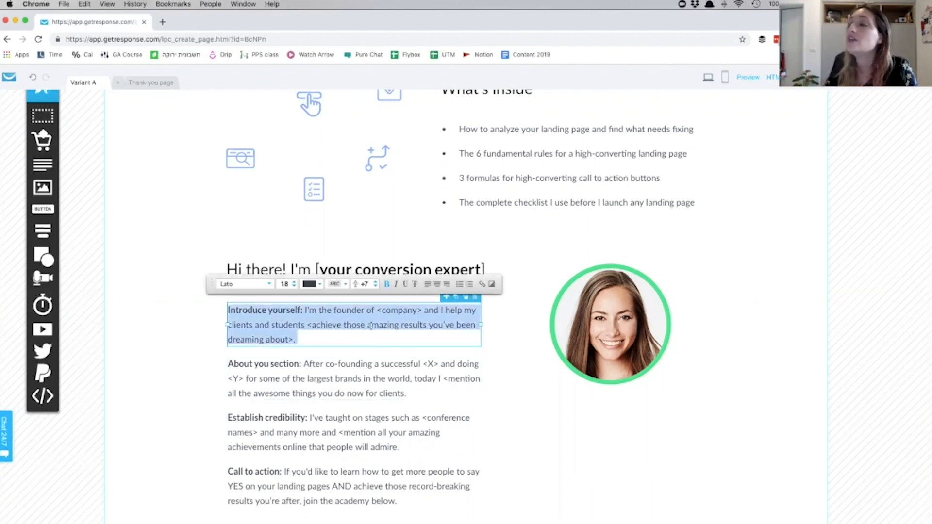
{"action": "left_click", "coordinate": [484, 381]}
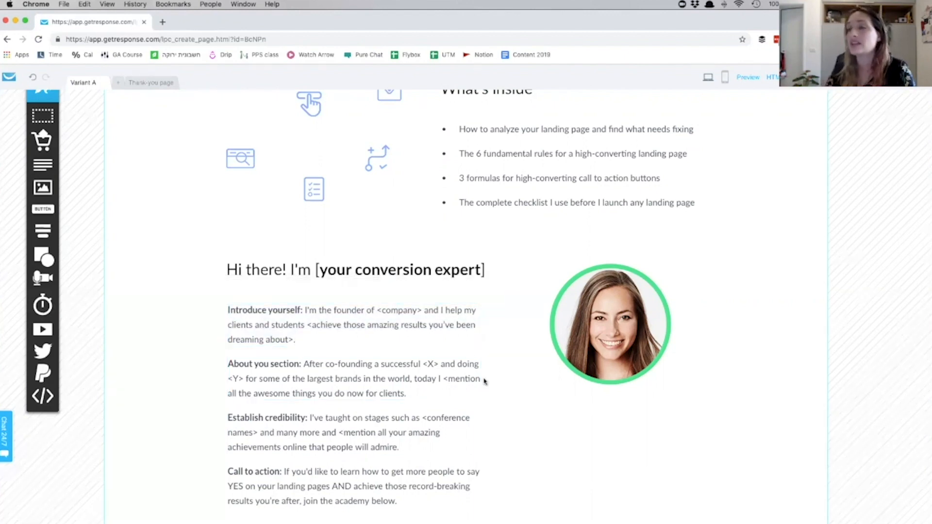
{"action": "left_click", "coordinate": [351, 324]}
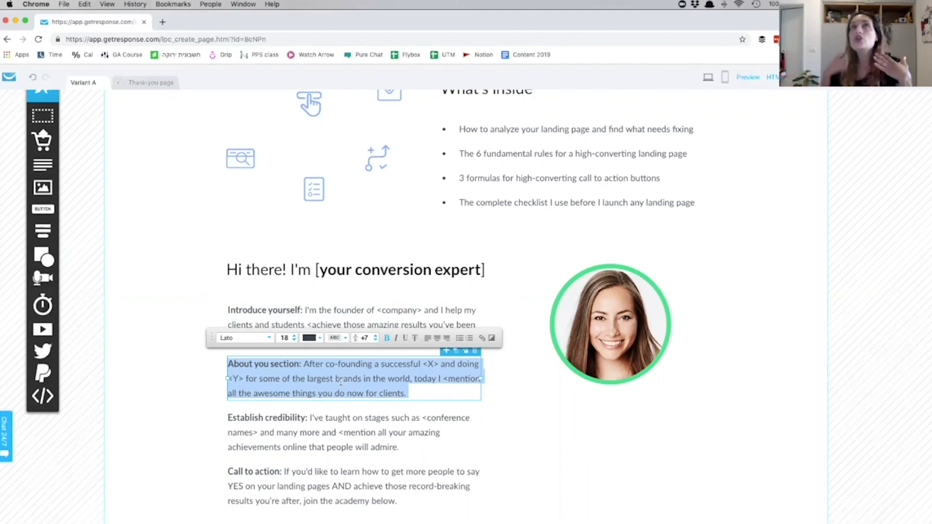
{"action": "left_click", "coordinate": [374, 324]}
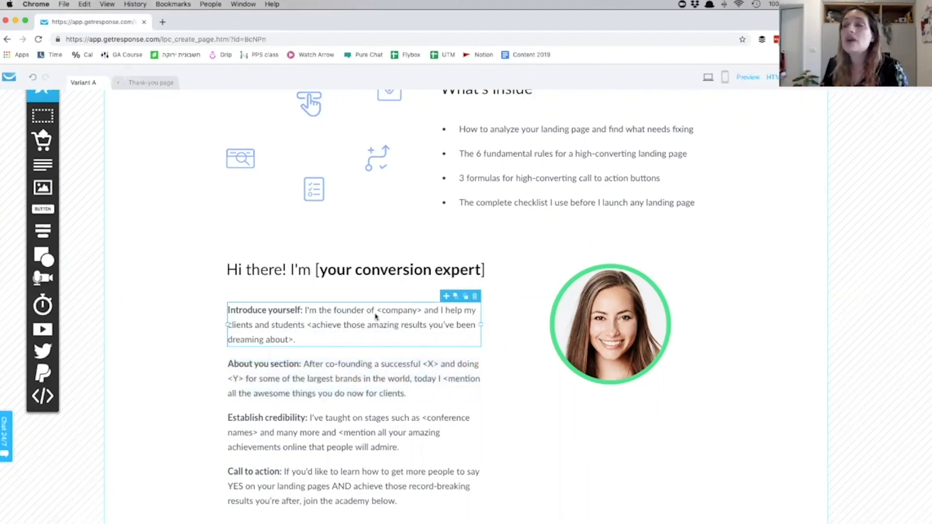
{"action": "left_click", "coordinate": [353, 379]}
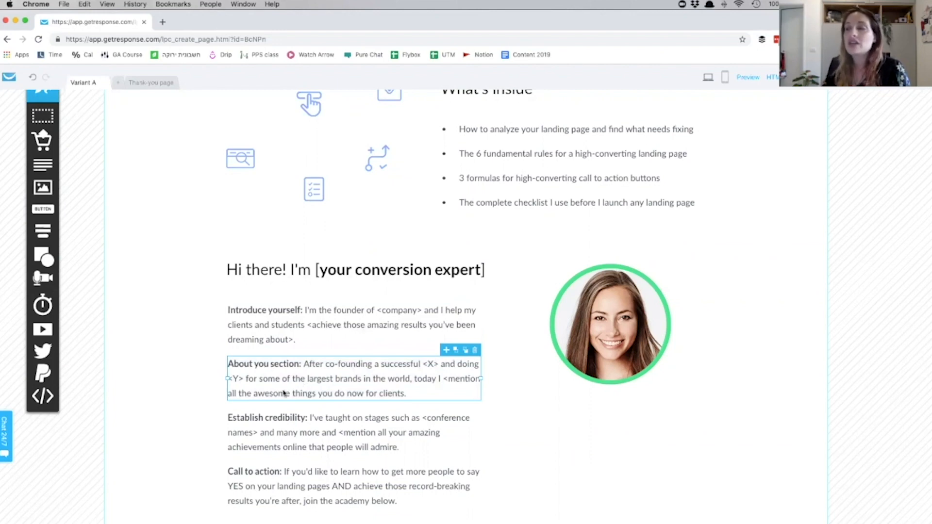
{"action": "left_click", "coordinate": [327, 432]}
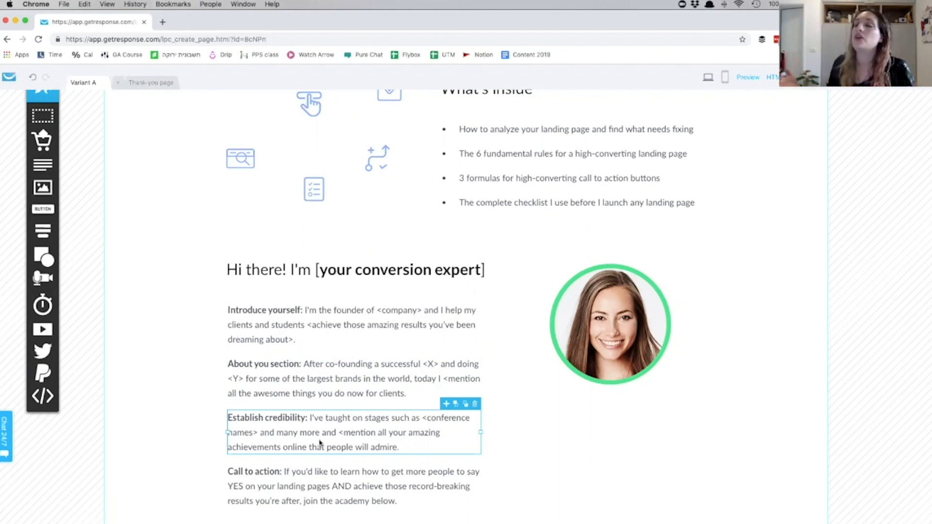
{"action": "left_click", "coordinate": [315, 486]}
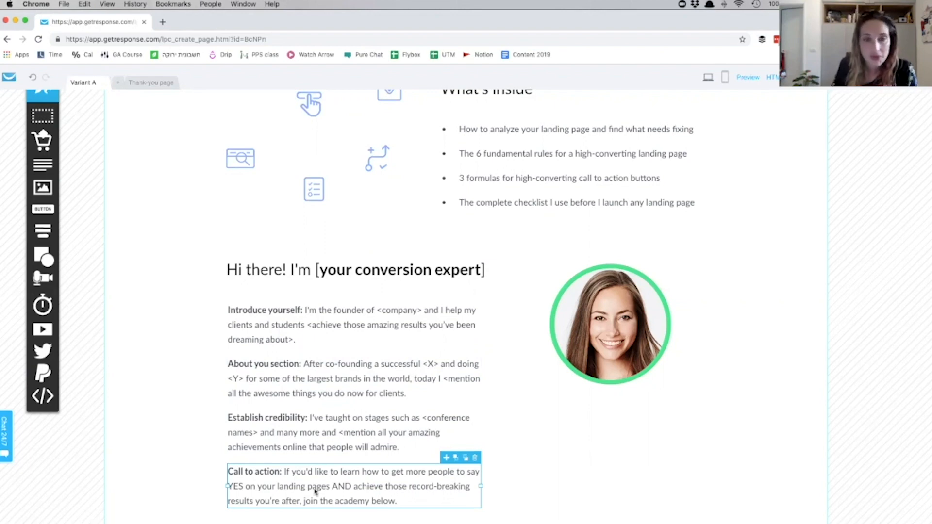
{"action": "mouse_move", "coordinate": [809, 345]}
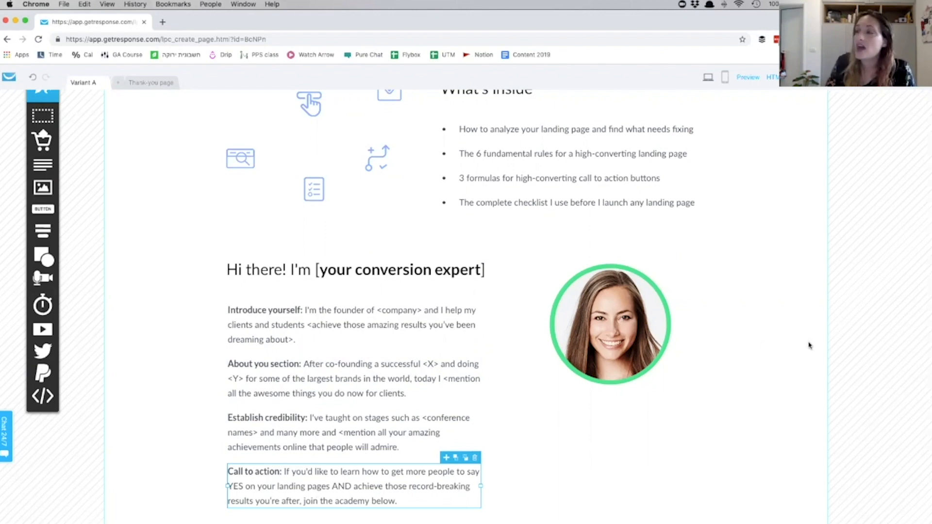
{"action": "left_click", "coordinate": [610, 322]}
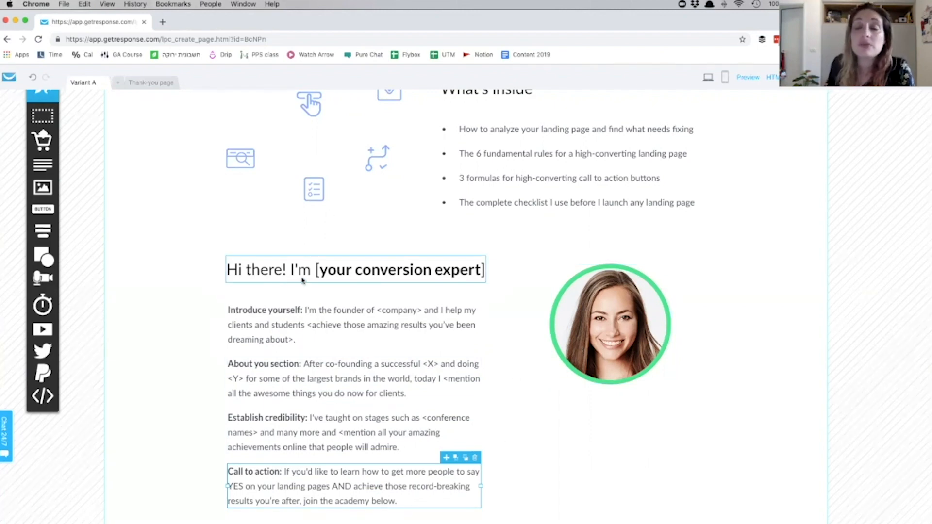
{"action": "mouse_move", "coordinate": [194, 211]}
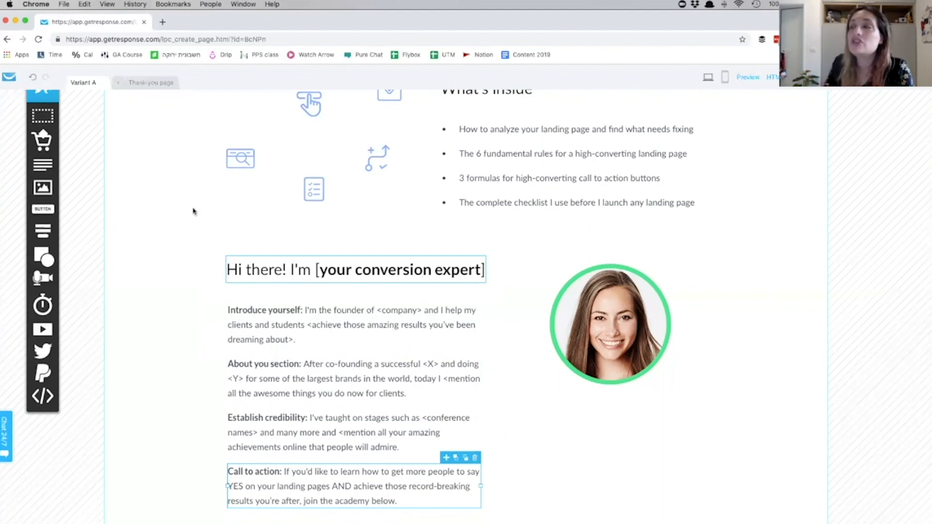
{"action": "scroll", "scroll_direction": "down", "scroll_amount": 3}
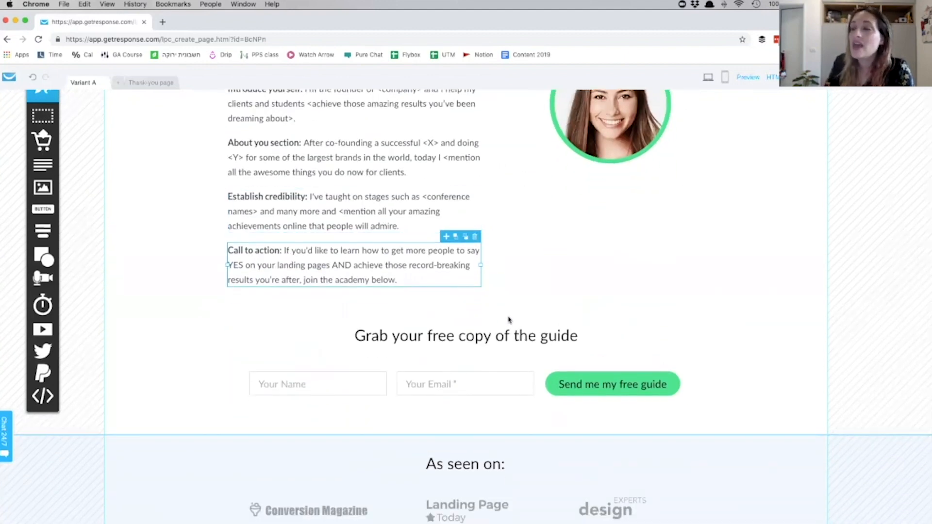
{"action": "mouse_move", "coordinate": [719, 350]}
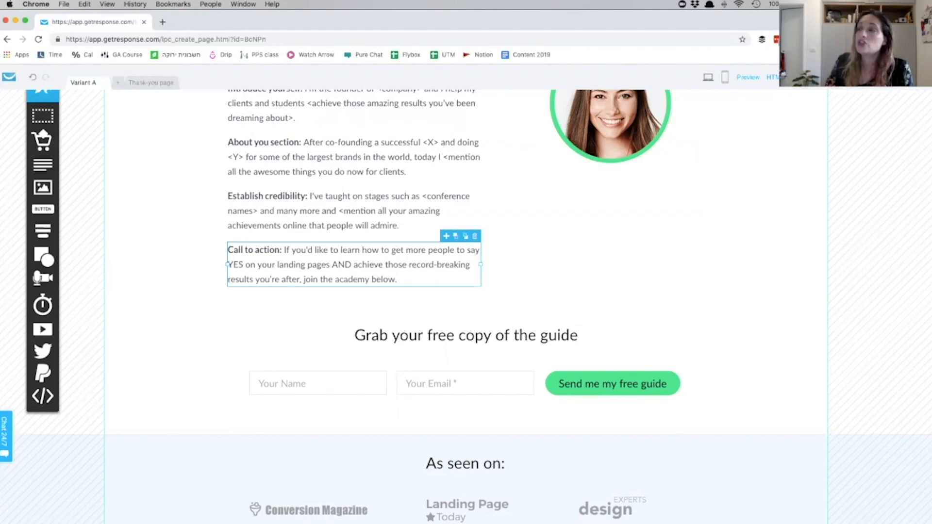
{"action": "scroll", "scroll_direction": "down", "scroll_amount": 3}
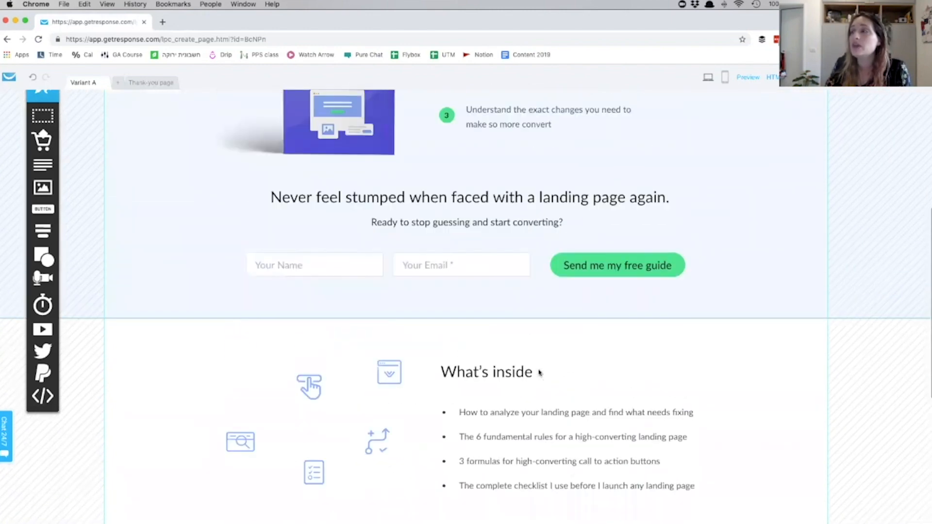
{"action": "scroll", "scroll_direction": "up", "scroll_amount": 3}
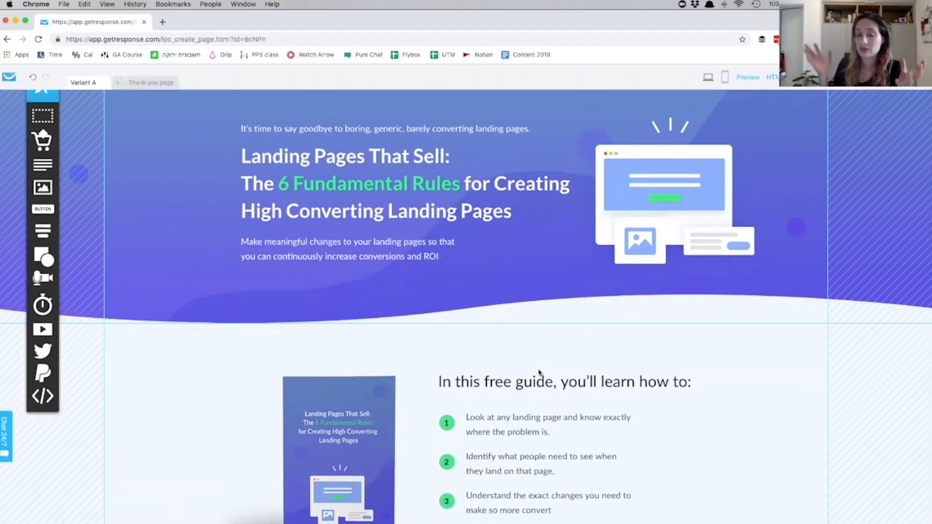
{"action": "scroll", "scroll_direction": "down", "scroll_amount": 3}
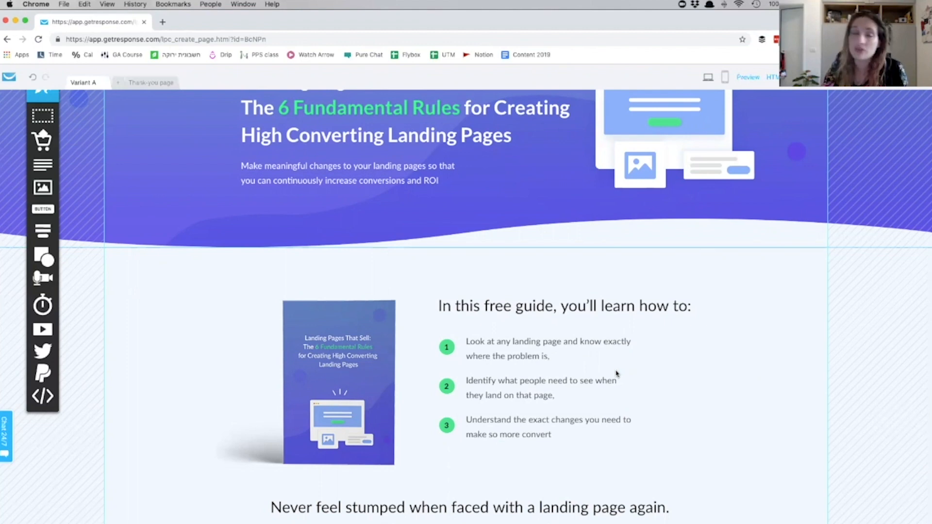
{"action": "scroll", "scroll_direction": "down", "scroll_amount": 3}
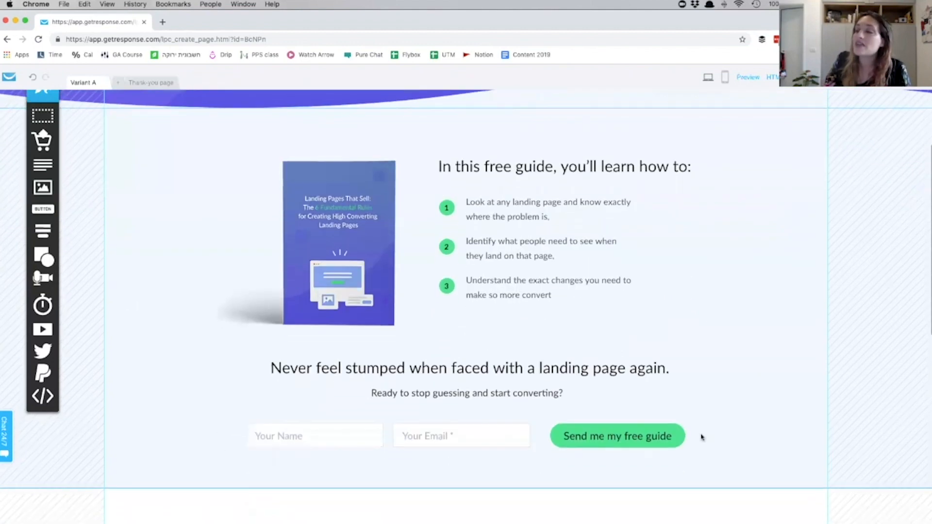
{"action": "mouse_move", "coordinate": [196, 492]}
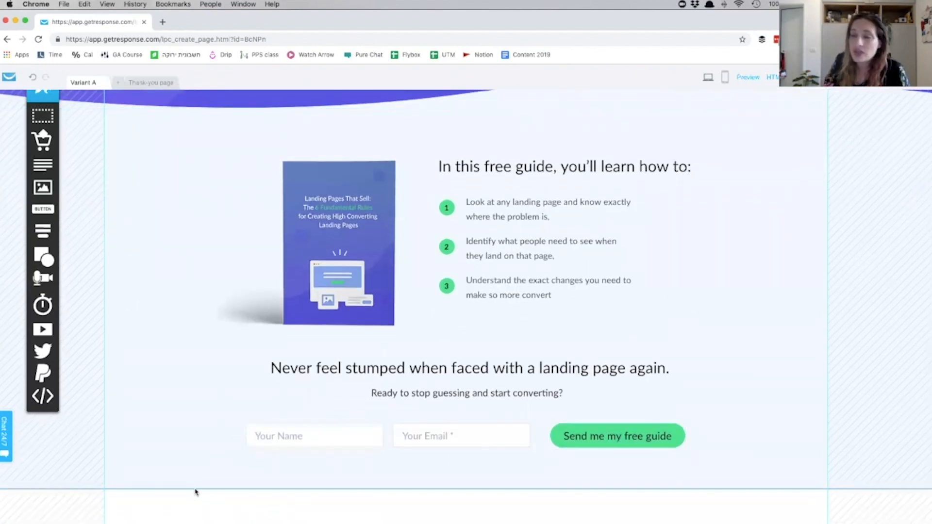
{"action": "scroll", "scroll_direction": "down", "scroll_amount": 3}
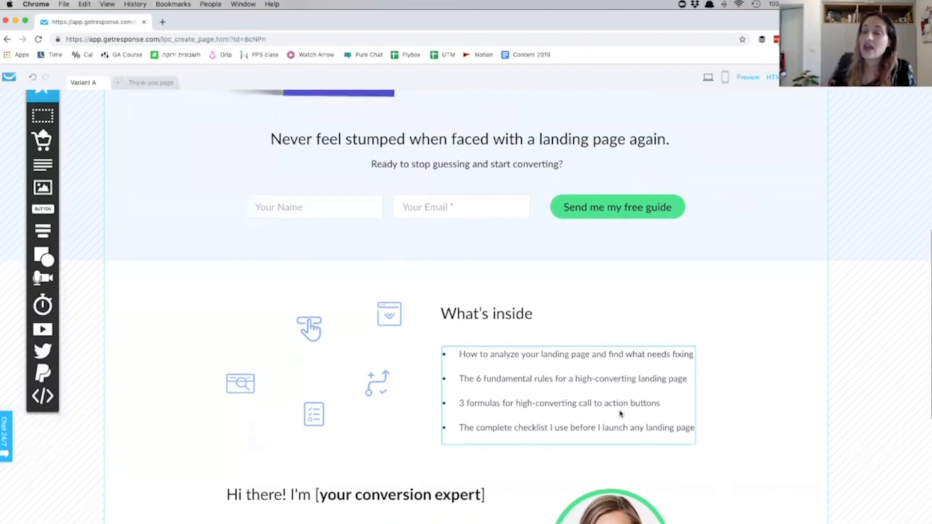
{"action": "scroll", "scroll_direction": "down", "scroll_amount": 3}
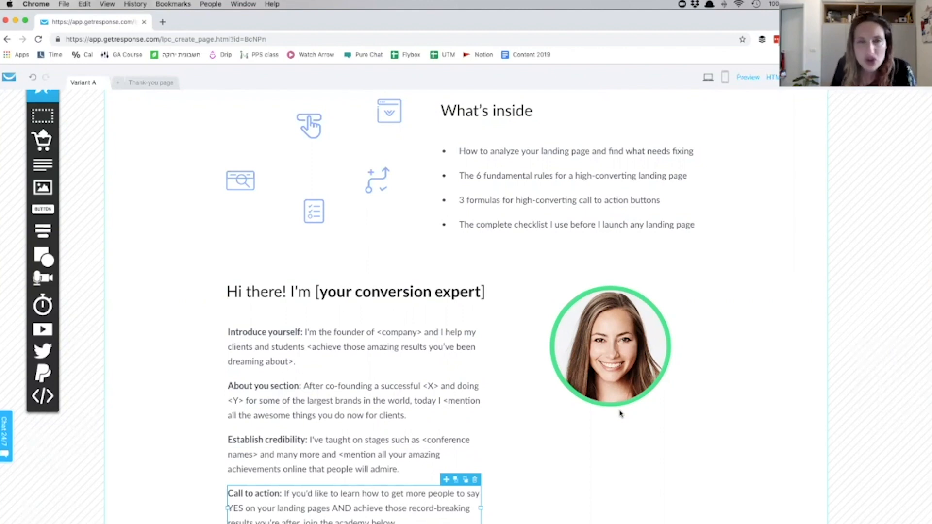
{"action": "scroll", "scroll_direction": "down", "scroll_amount": 3}
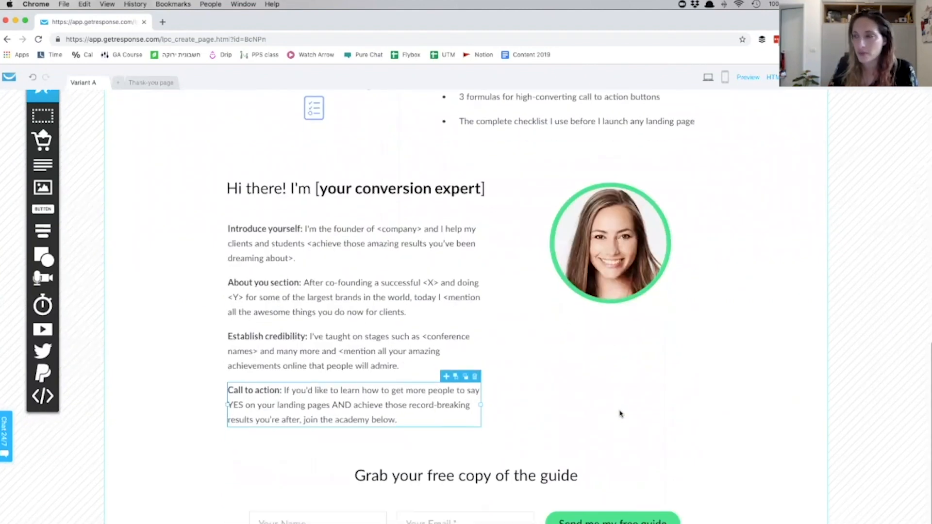
{"action": "scroll", "scroll_direction": "down", "scroll_amount": 3}
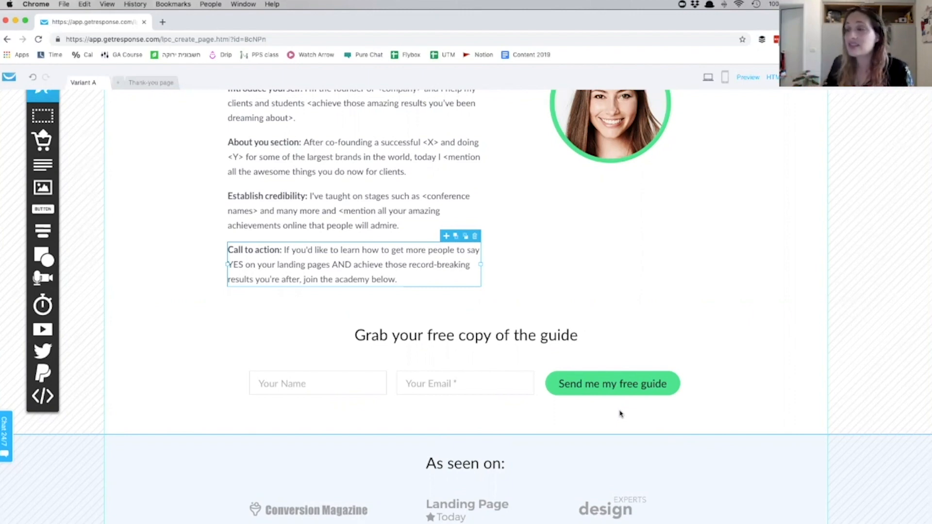
{"action": "scroll", "scroll_direction": "up", "scroll_amount": 3}
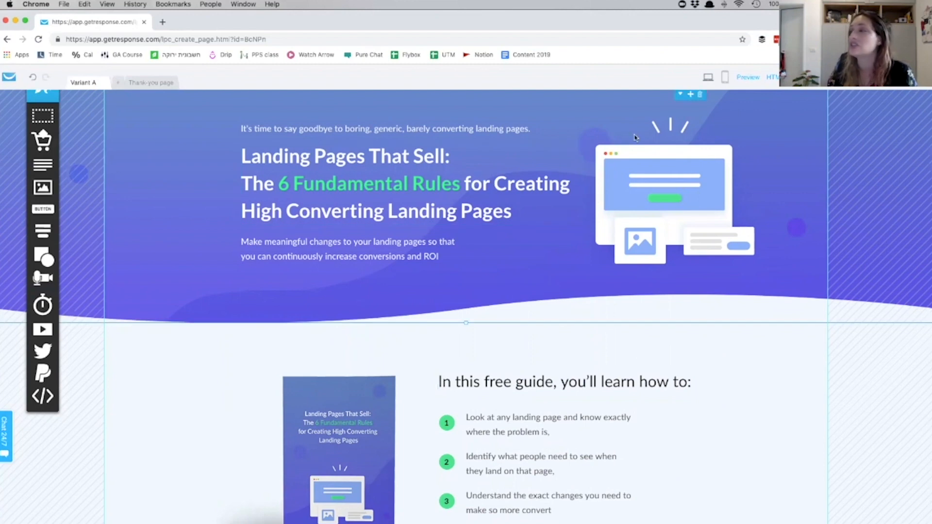
{"action": "mouse_move", "coordinate": [408, 426]}
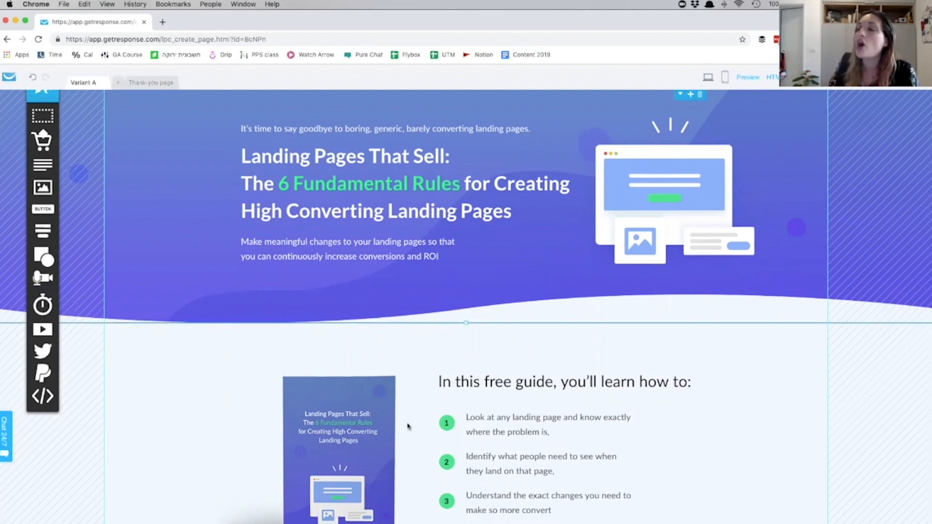
{"action": "scroll", "scroll_direction": "down", "scroll_amount": 3}
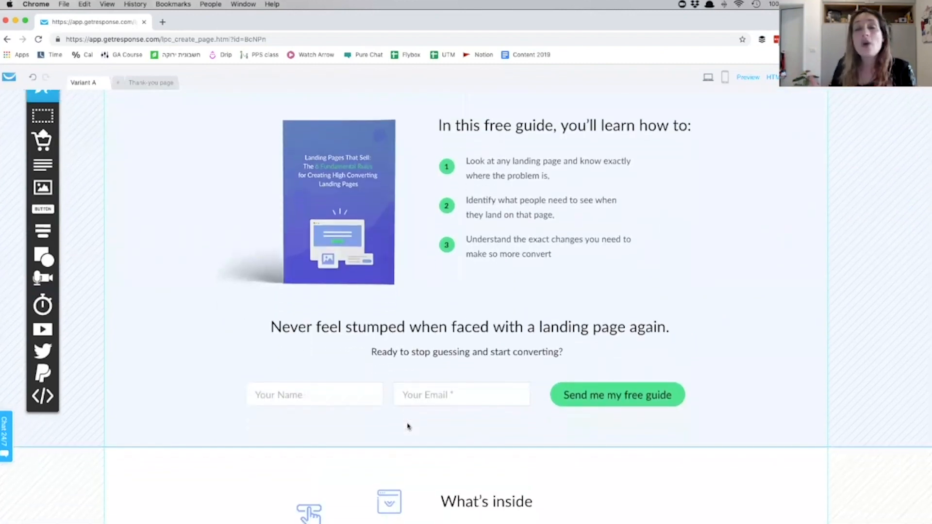